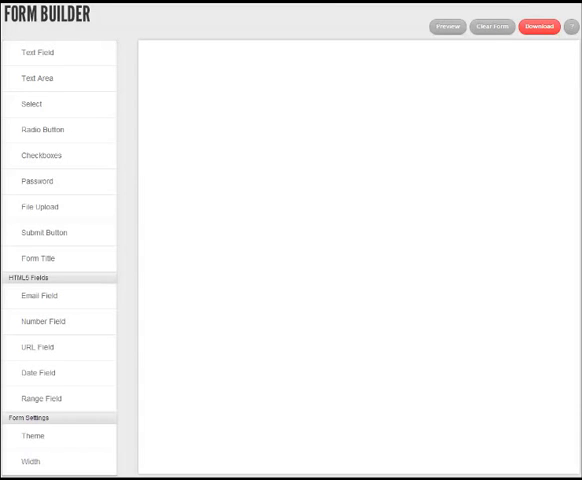
mouse_move(240, 91)
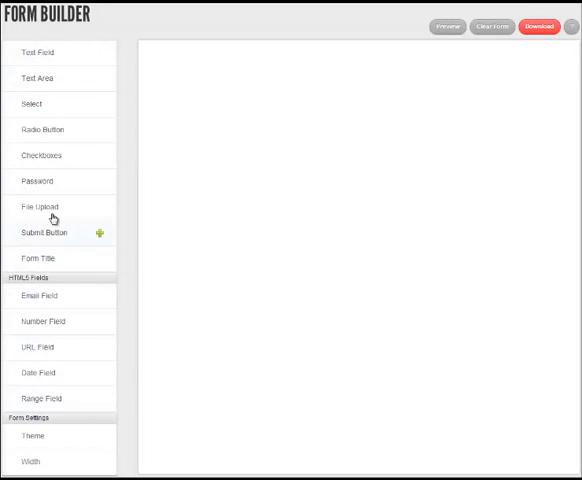
mouse_move(60, 104)
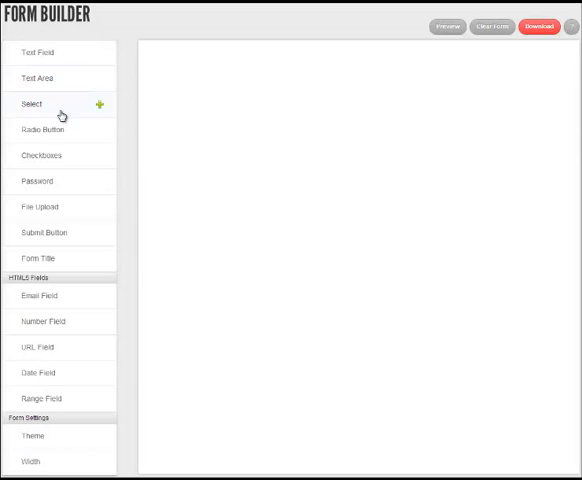
mouse_move(66, 213)
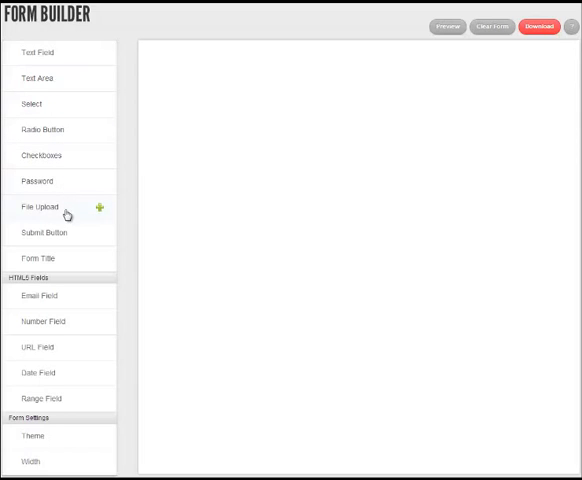
mouse_move(63, 264)
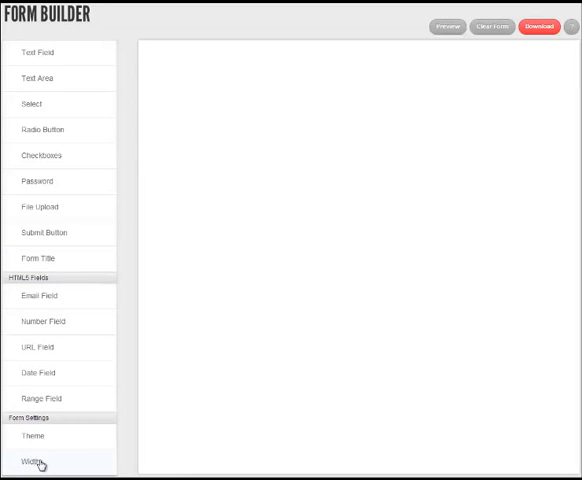
- Set the empty form's width to 50 in the Form Width dialog
left_click(37, 461)
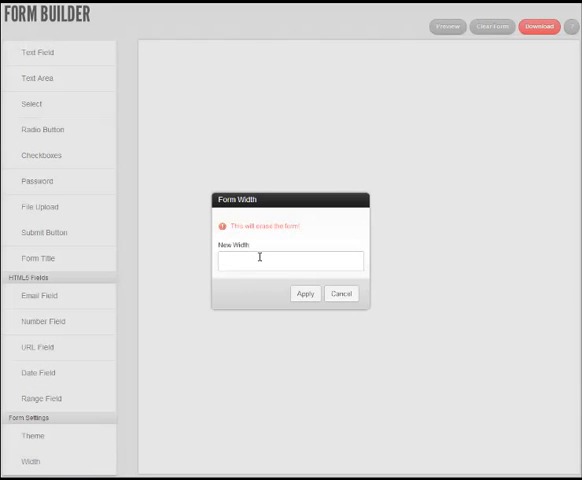
type("50")
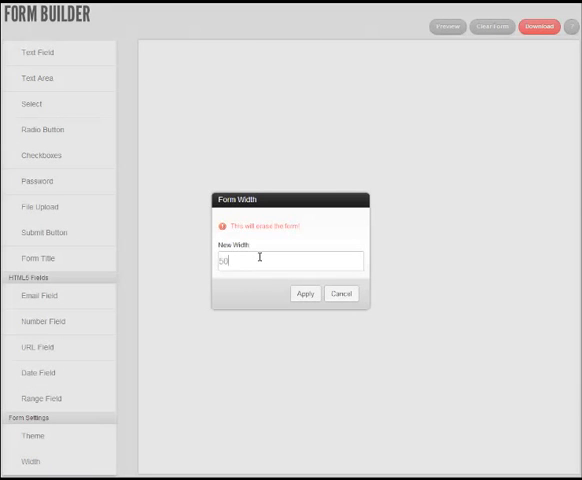
left_click(307, 293)
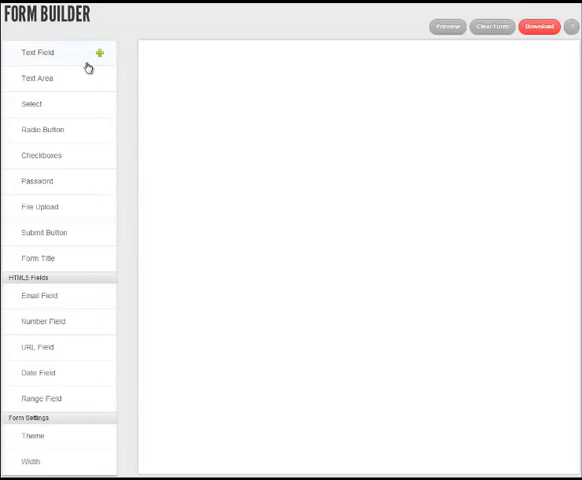
- Add a first text field labelled 'Name' and mark it required
left_click(99, 53)
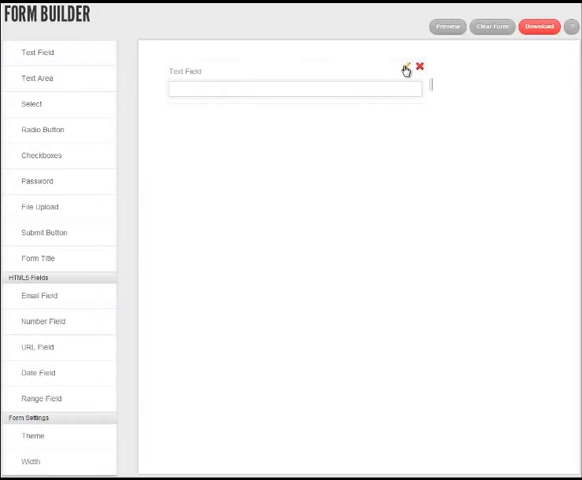
left_click(402, 64)
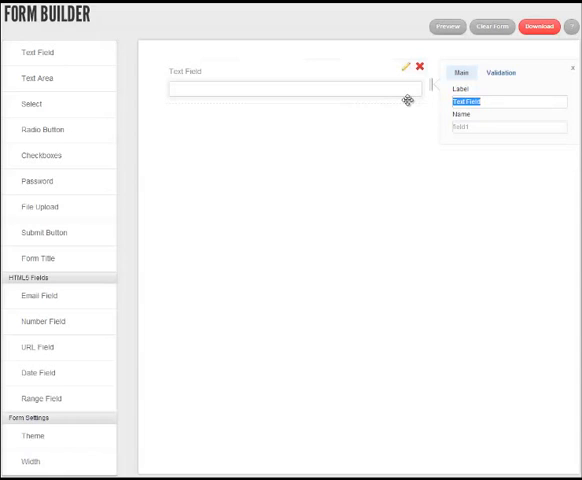
type("Name")
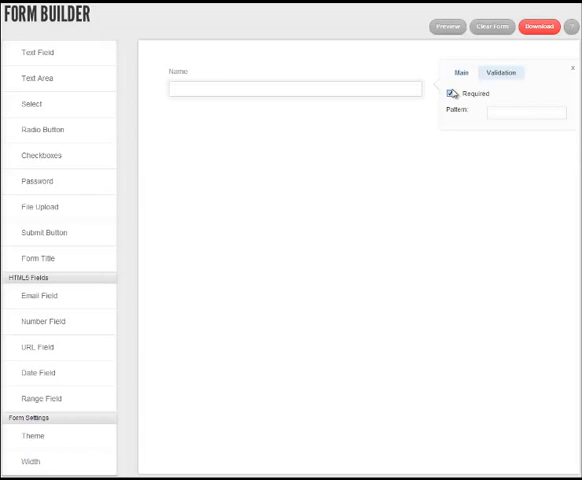
left_click(571, 69)
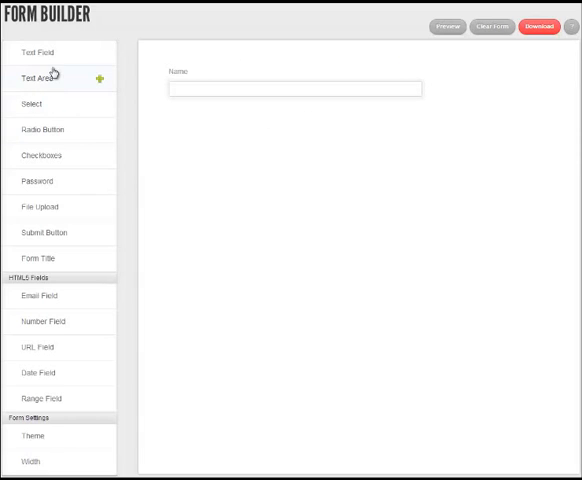
- Add a second required text field below Name, labelled 'Company'
left_click(44, 53)
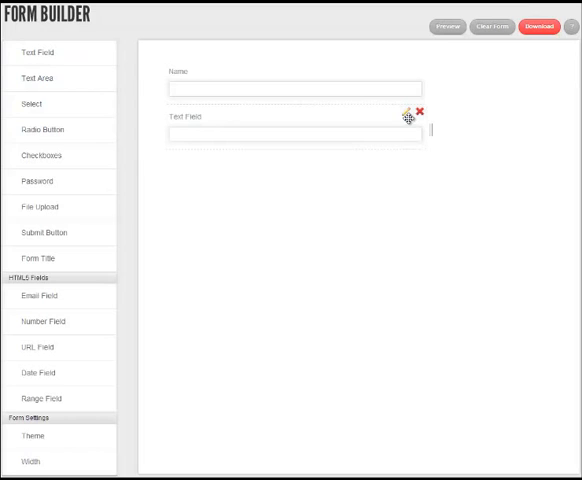
left_click(408, 113)
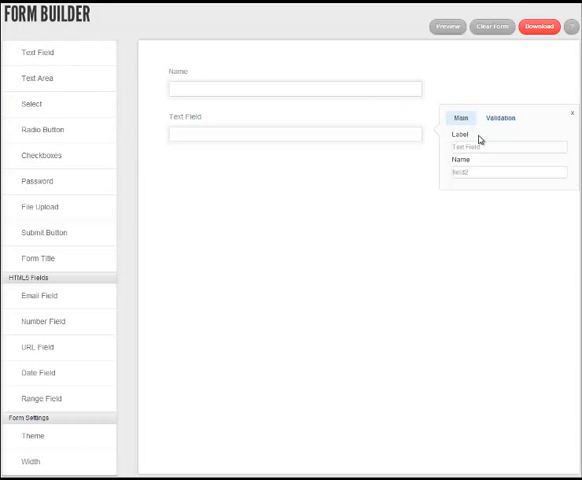
left_click(500, 118)
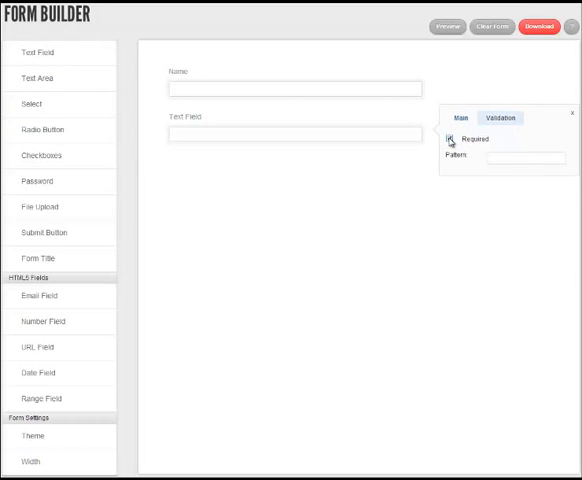
left_click(456, 139)
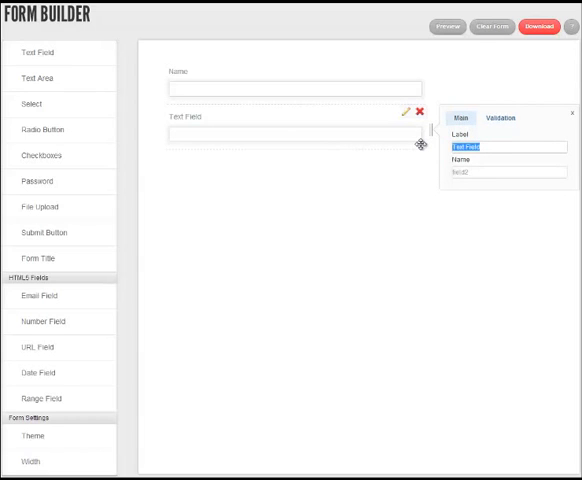
type("Pho")
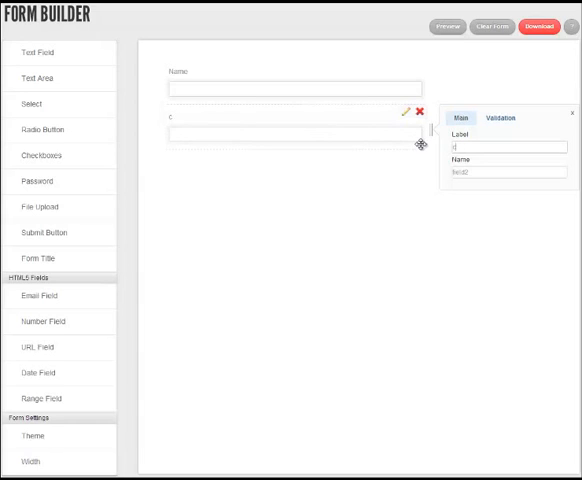
type("om")
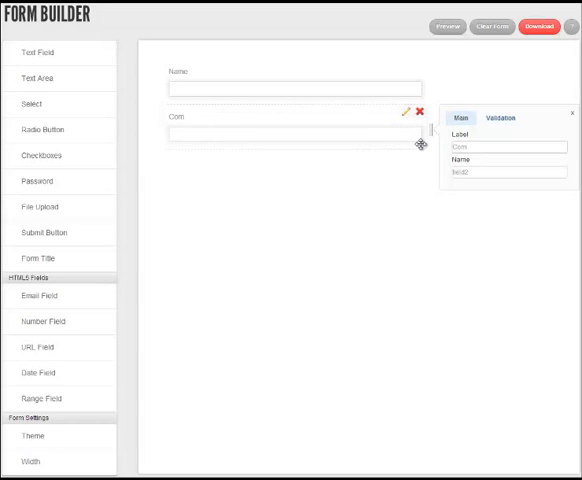
type("Company")
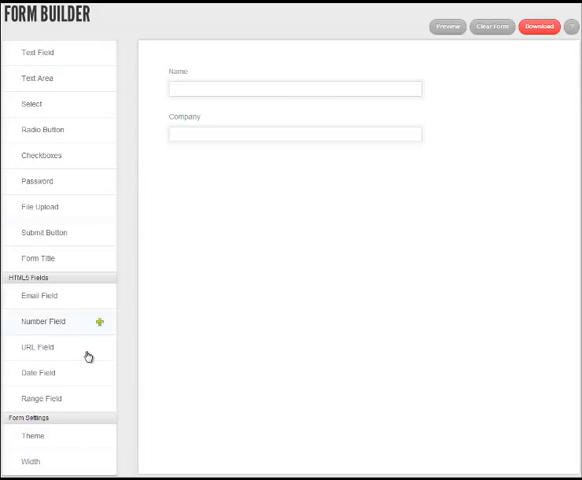
mouse_move(30, 288)
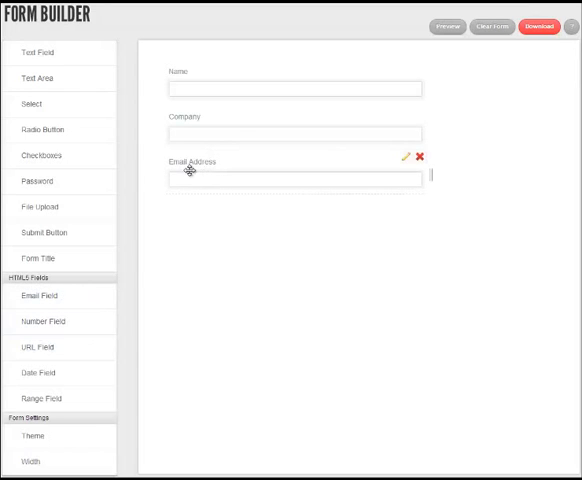
- Open the Email Address field's settings and keep Required ticked under Validation
left_click(399, 160)
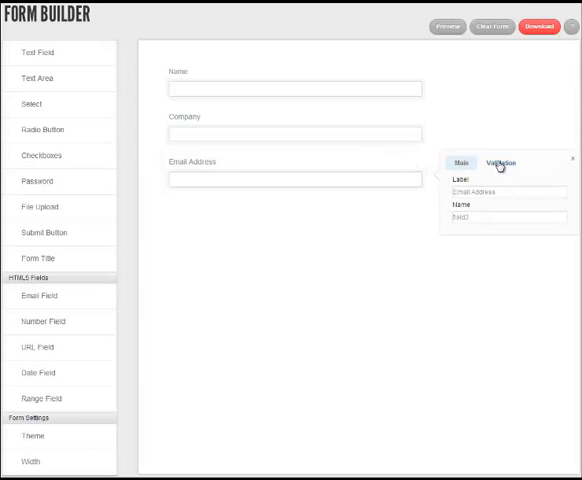
left_click(501, 163)
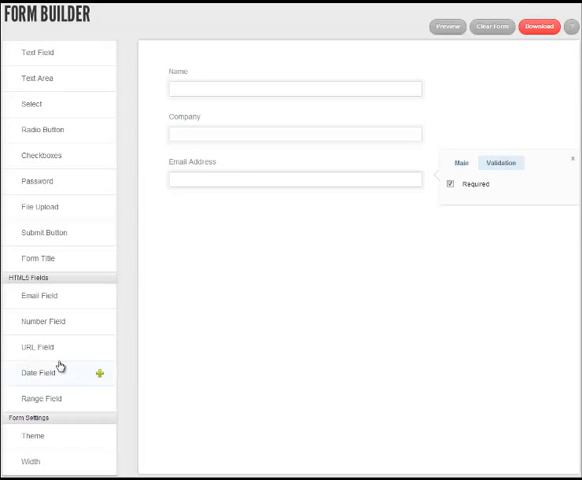
mouse_move(50, 145)
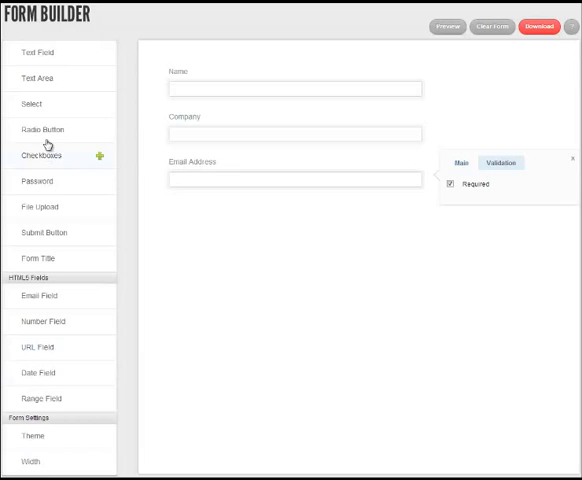
- Add a radio button group and a checkbox group below Email Address
left_click(45, 128)
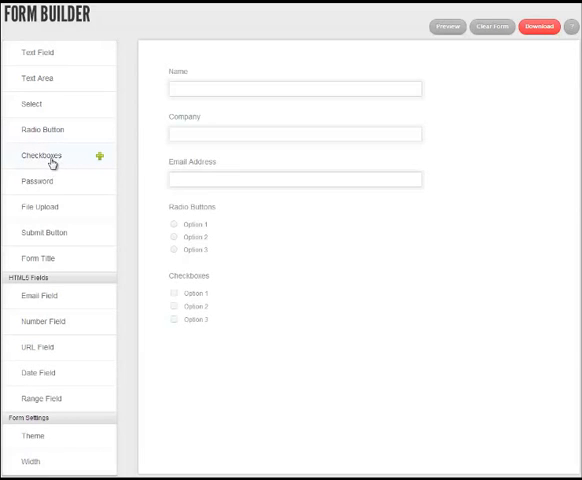
left_click(40, 207)
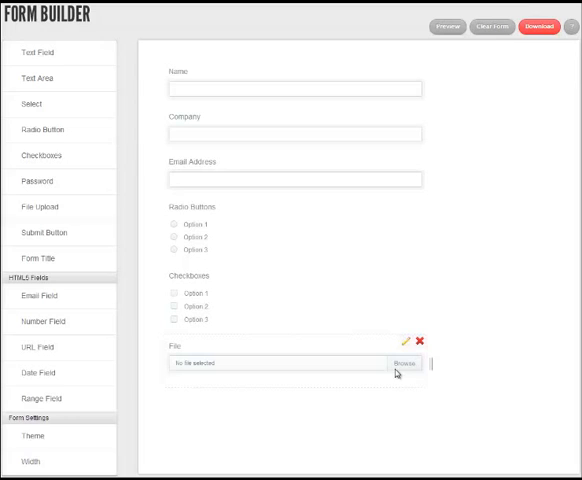
mouse_move(357, 225)
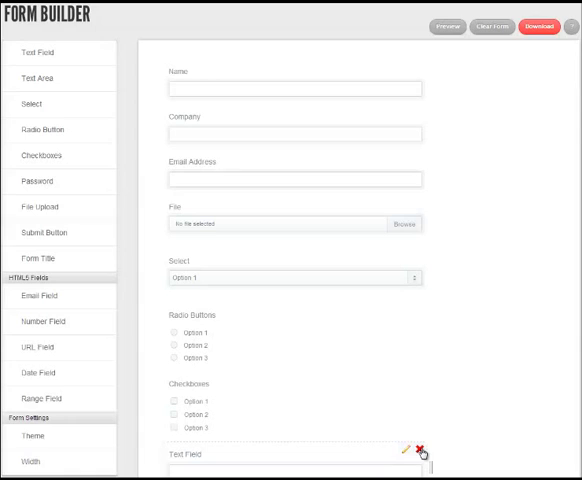
- Delete the extra text field at the bottom of the form
left_click(422, 451)
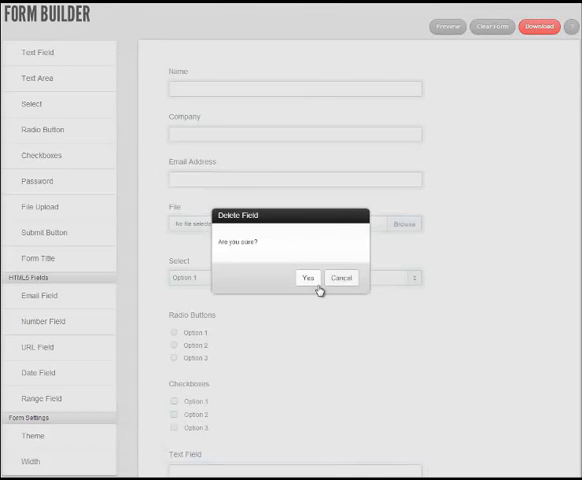
left_click(306, 277)
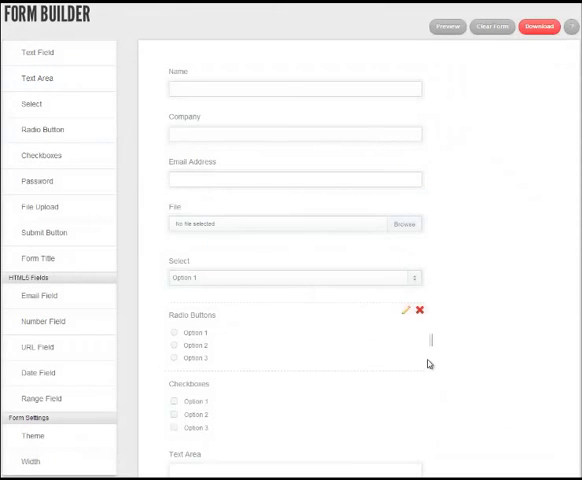
scroll("down", 3)
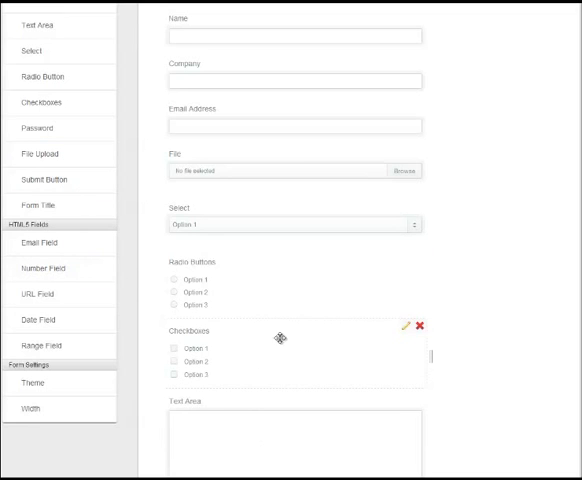
scroll("down", 3)
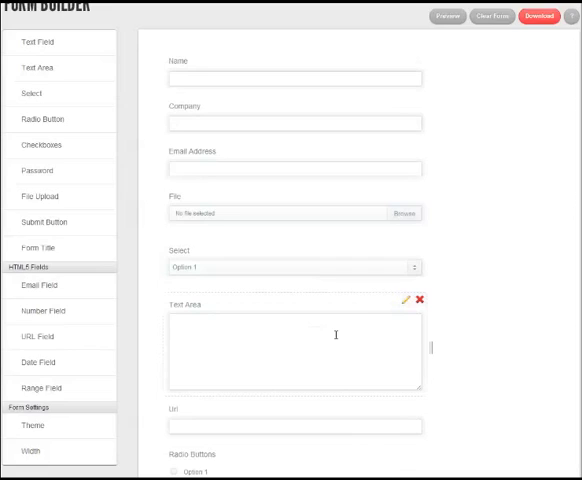
scroll("down", 3)
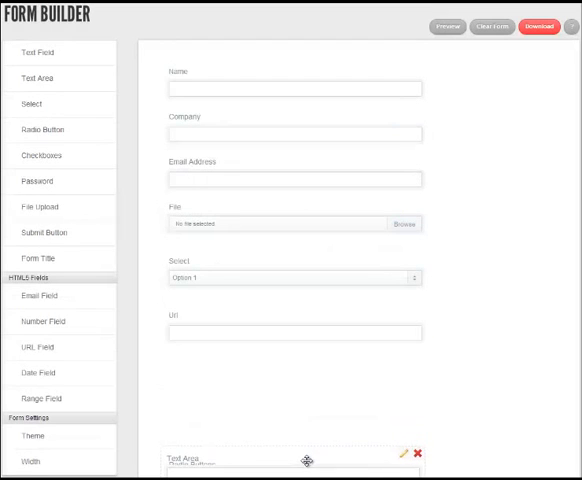
scroll("down", 3)
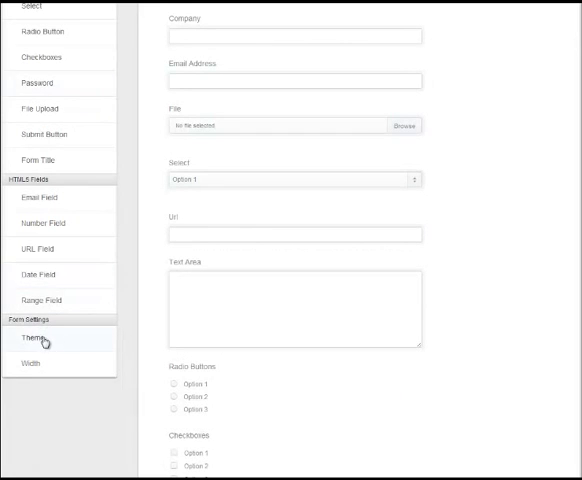
- Apply the Elegant theme to the contact form
left_click(33, 339)
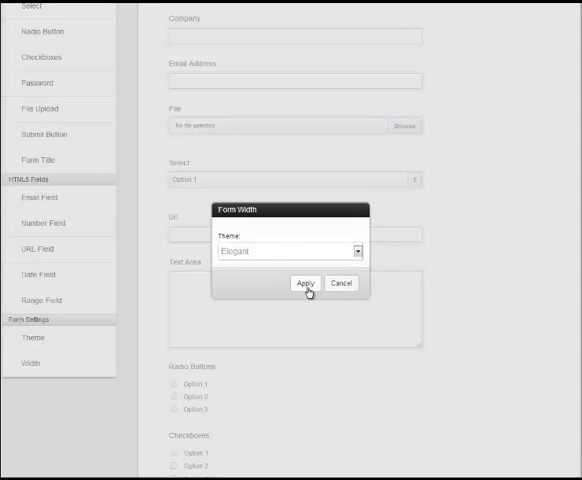
left_click(308, 282)
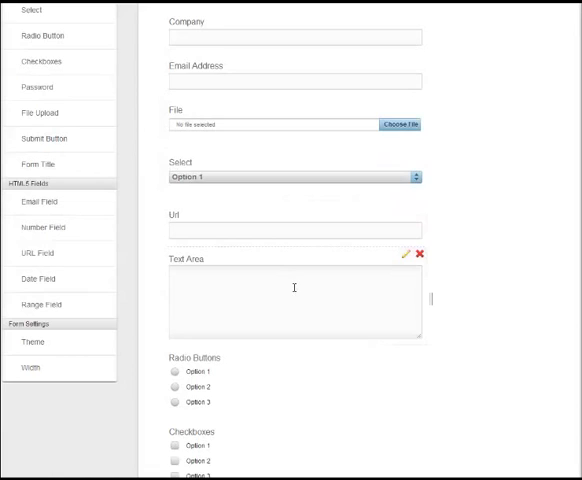
scroll("down", 3)
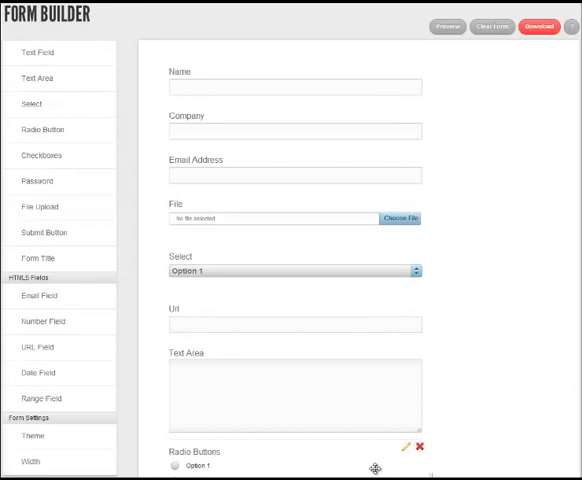
left_click(538, 27)
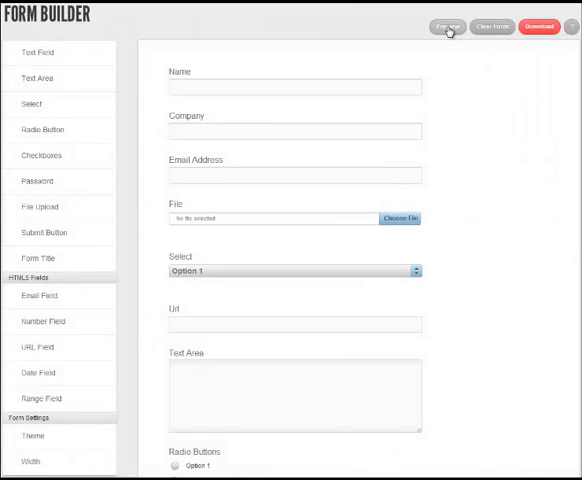
left_click(450, 27)
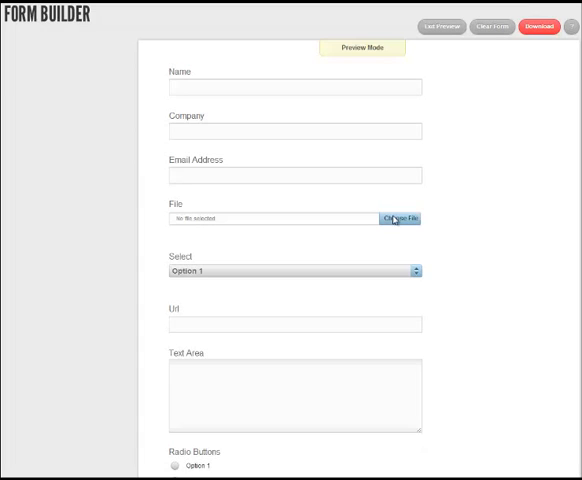
left_click(404, 219)
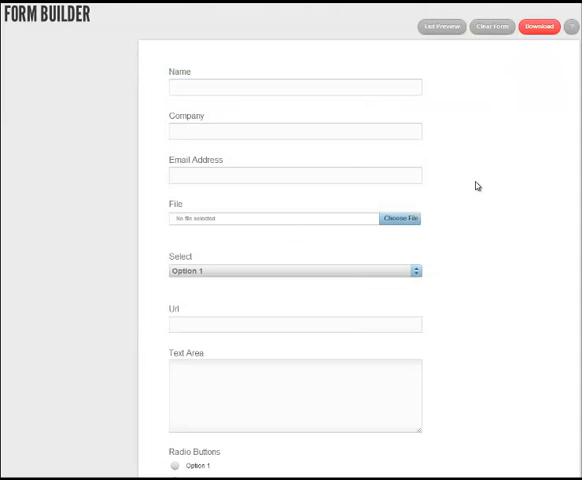
left_click(294, 271)
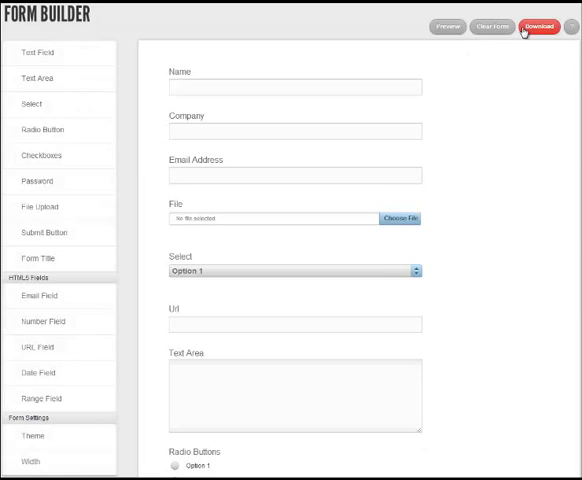
- Download the form as a zip archive and accept the download prompt
left_click(543, 26)
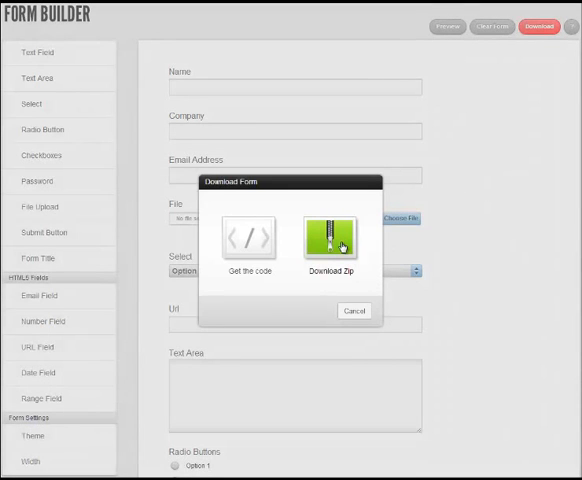
left_click(330, 230)
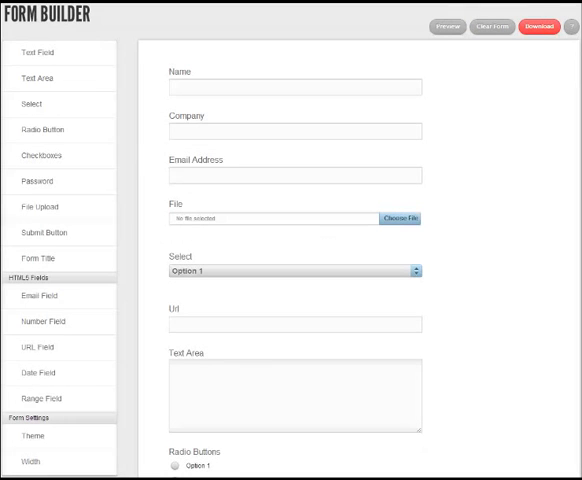
left_click(538, 27)
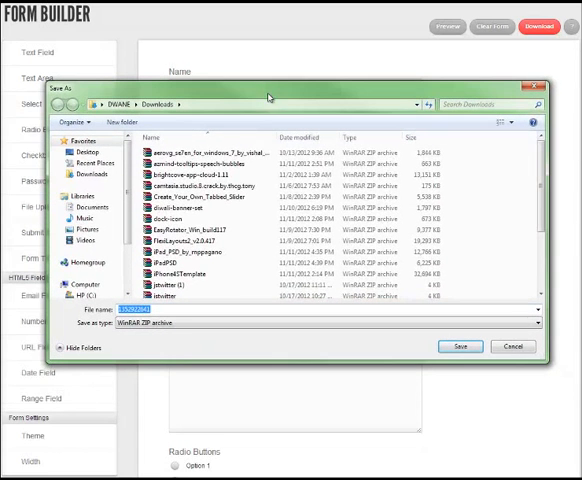
- Pick the destination folder for the form's zip download and save it
left_click(88, 152)
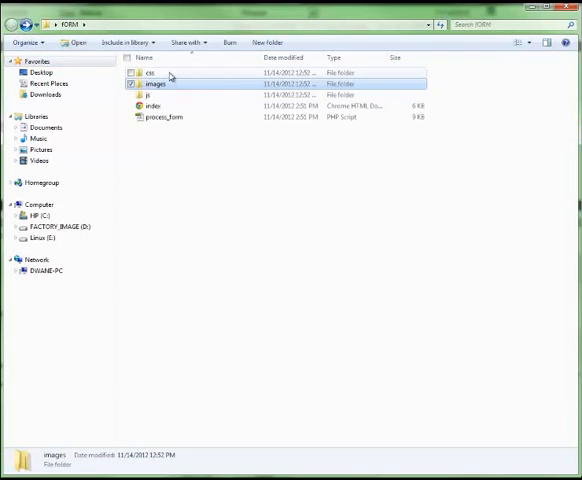
- Browse the FORM folder's images and js subfolders, then open index in the browser
double_click(156, 72)
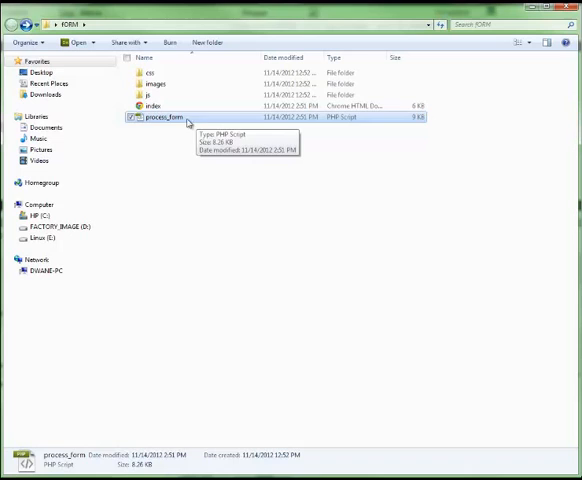
double_click(150, 98)
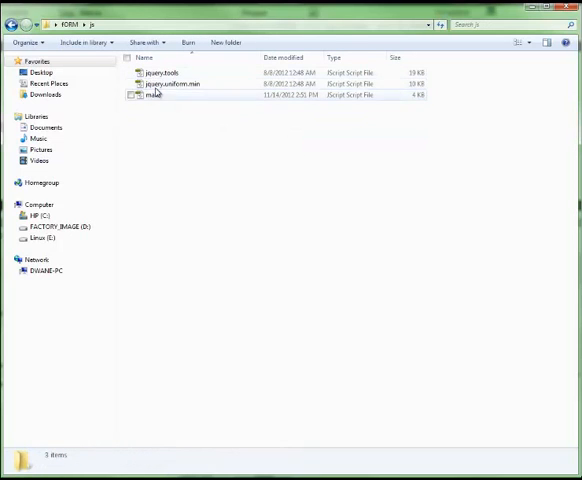
left_click(11, 24)
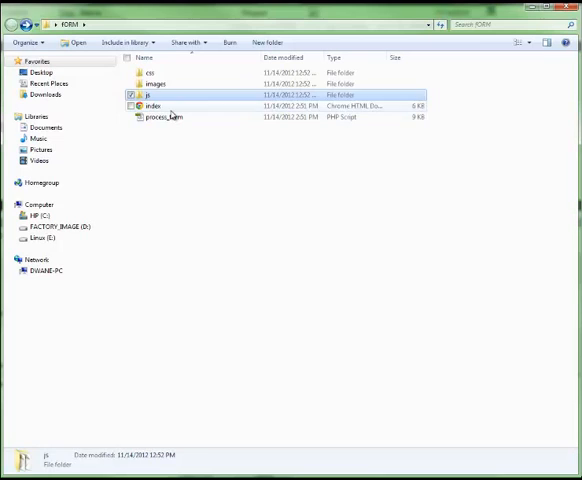
left_click(152, 106)
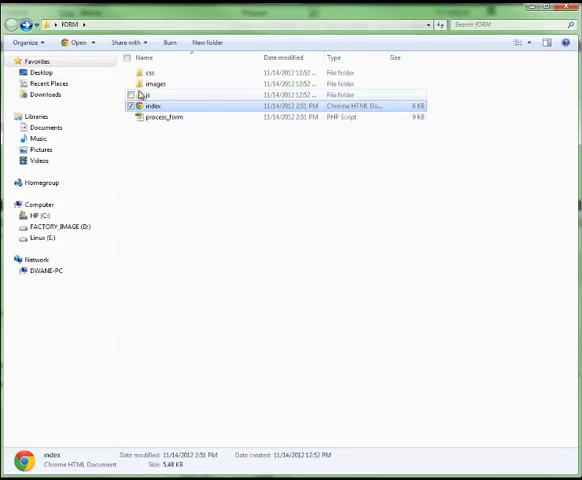
double_click(147, 95)
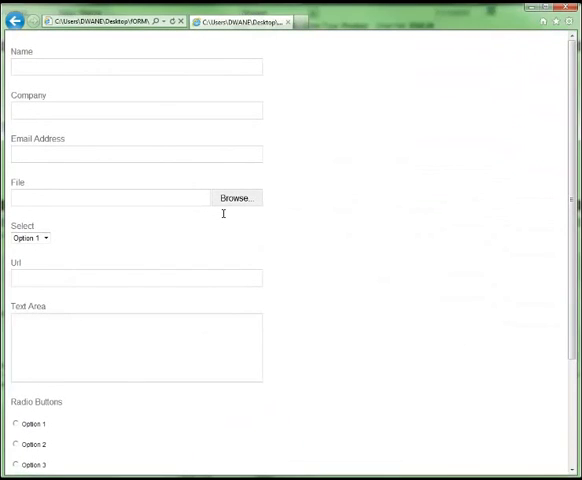
mouse_move(428, 172)
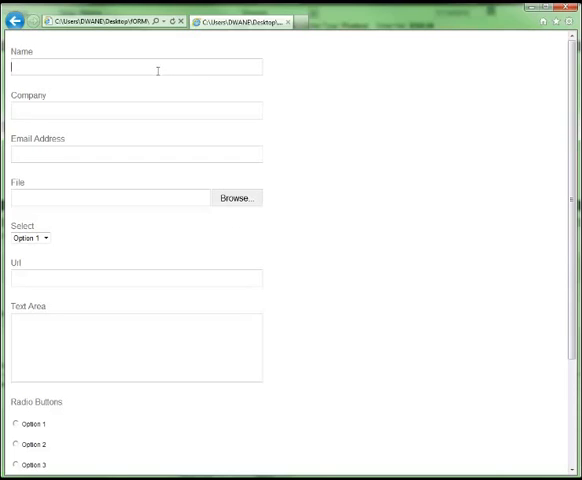
- Type test text into Name, Company and Email, and attach customerExample_summary to the File field
type("dW")
left_click(136, 153)
type("SDSD")
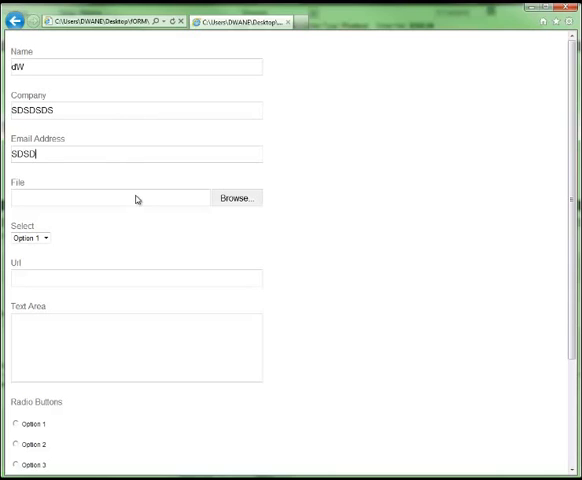
left_click(235, 197)
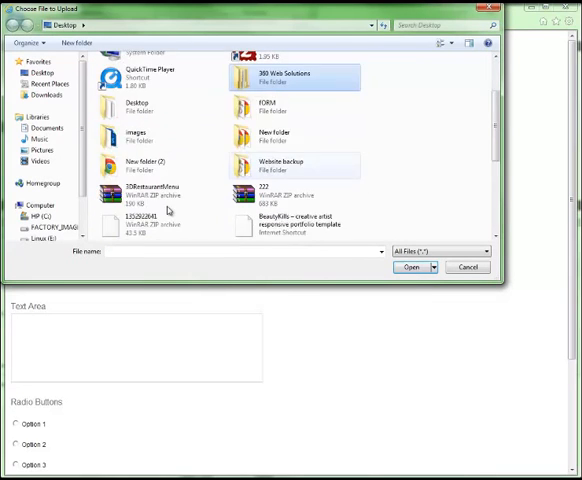
left_click(150, 162)
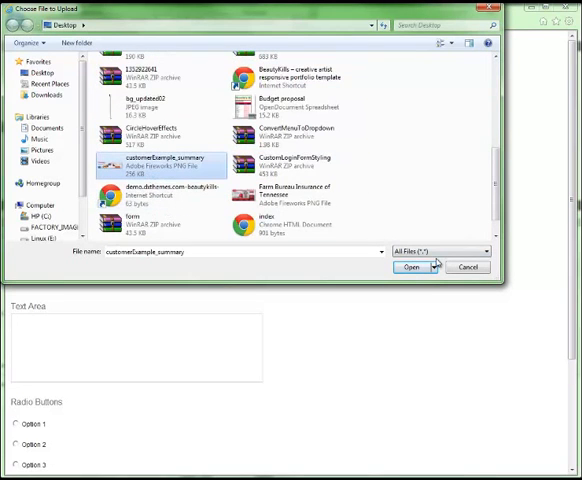
left_click(410, 266)
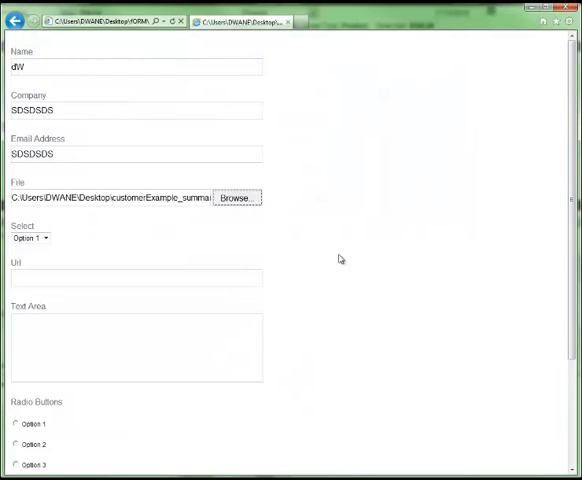
- Fill Url and Text Area with test text, then submit, which offers process_form.php as a download
scroll("down", 3)
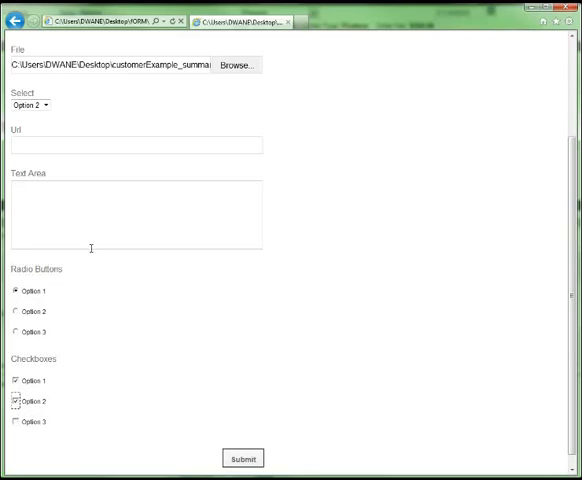
type("SAFGFSDGSDFGDSFGS")
left_click(136, 214)
type("DDAfsADF")
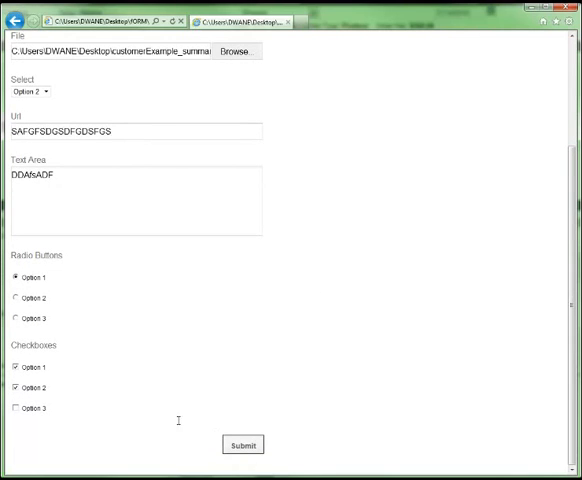
left_click(242, 445)
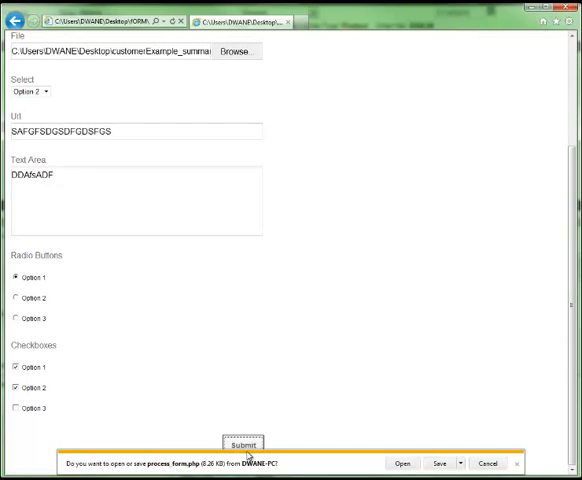
mouse_move(258, 373)
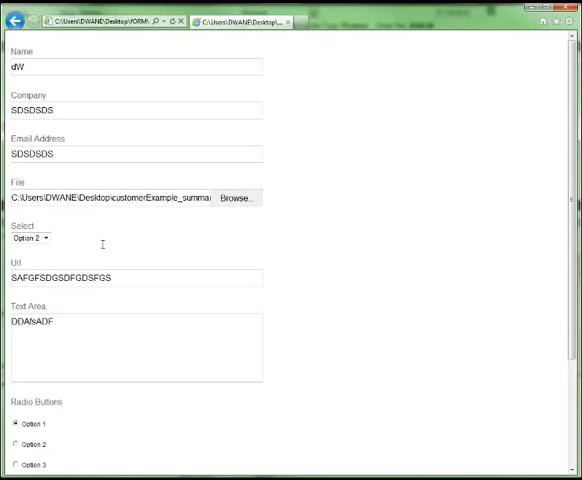
scroll("down", 3)
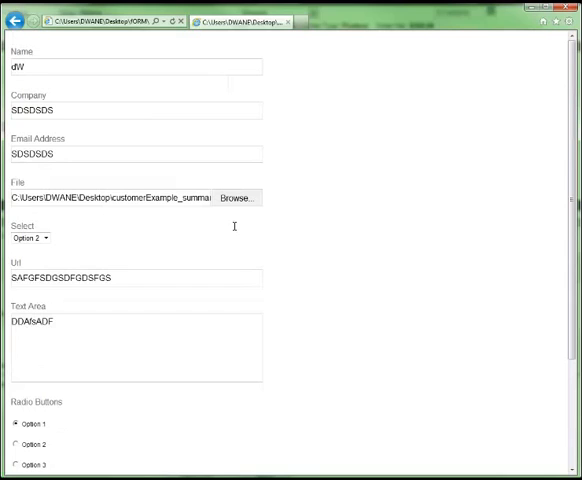
scroll("down", 3)
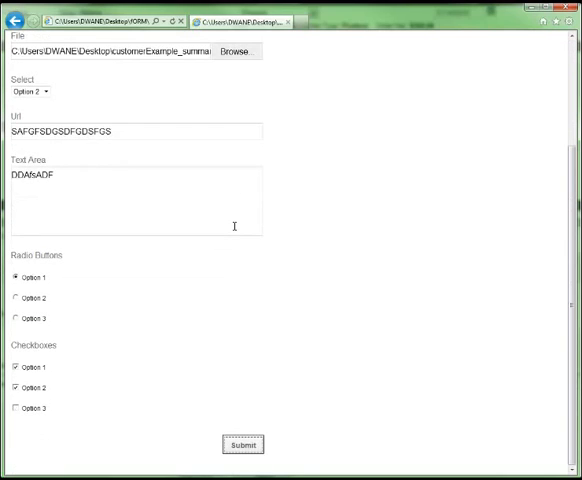
mouse_move(376, 133)
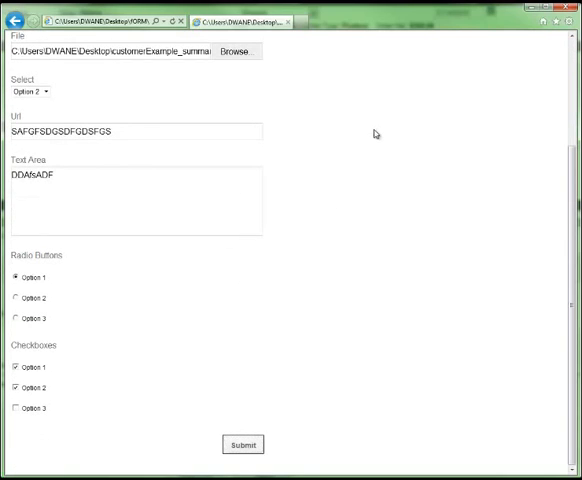
scroll("up", 3)
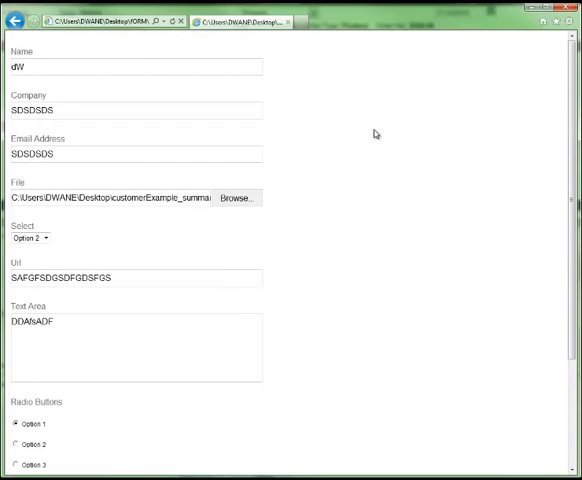